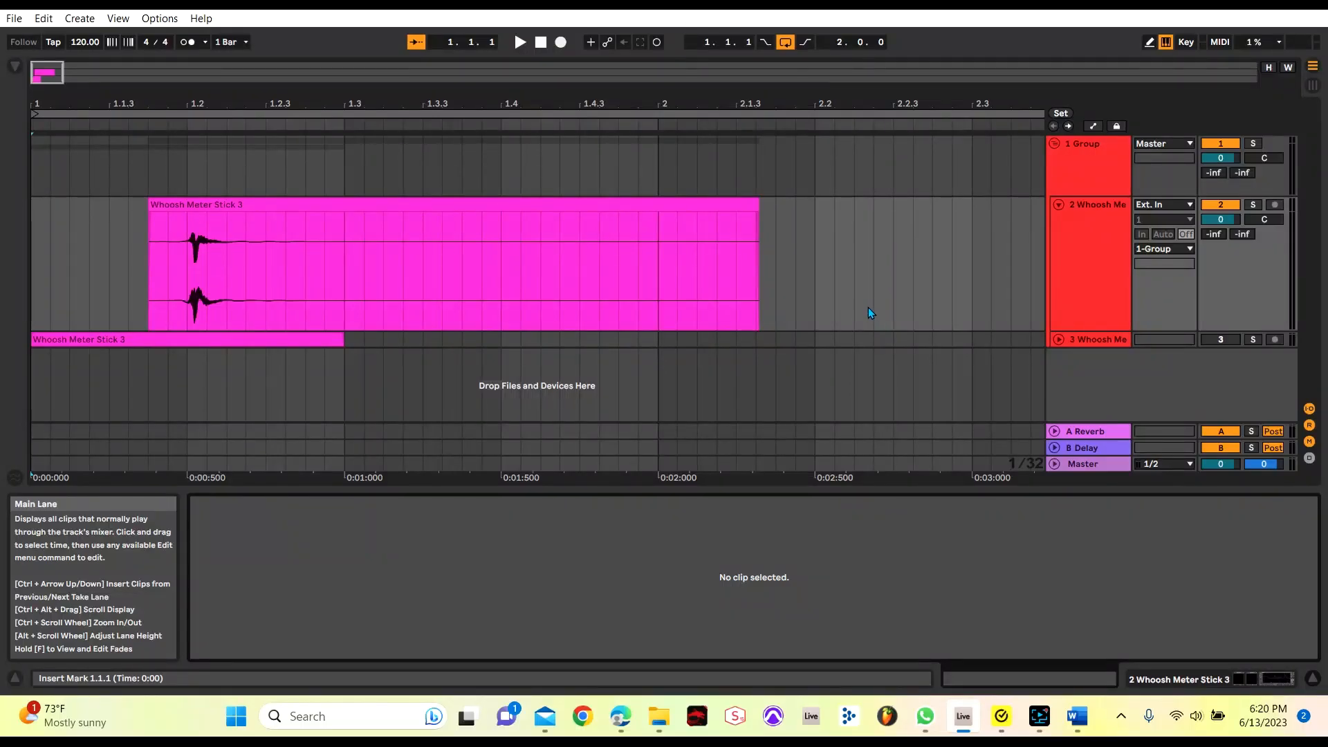
mouse_move(882, 307)
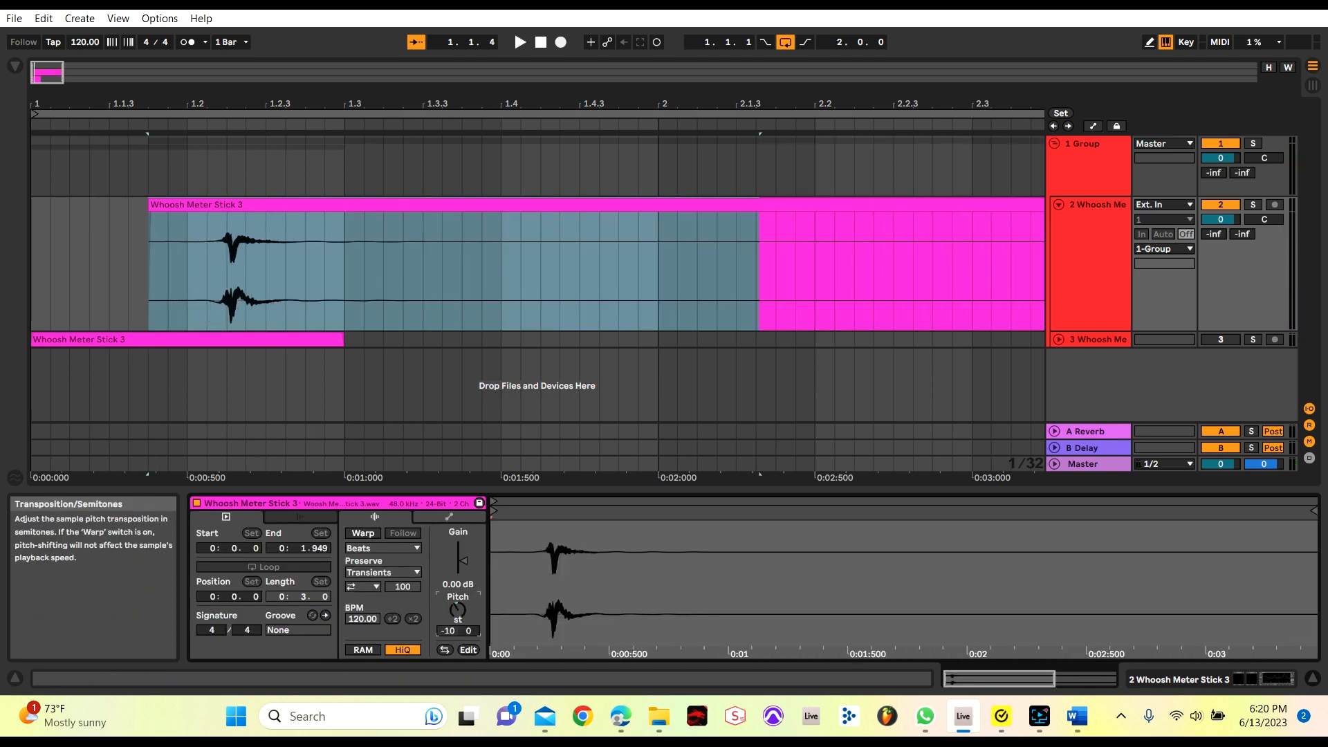
Transpose the Whoosh Meter Stick 3 clip down to -14 semitones and play it back
left_click(520, 42)
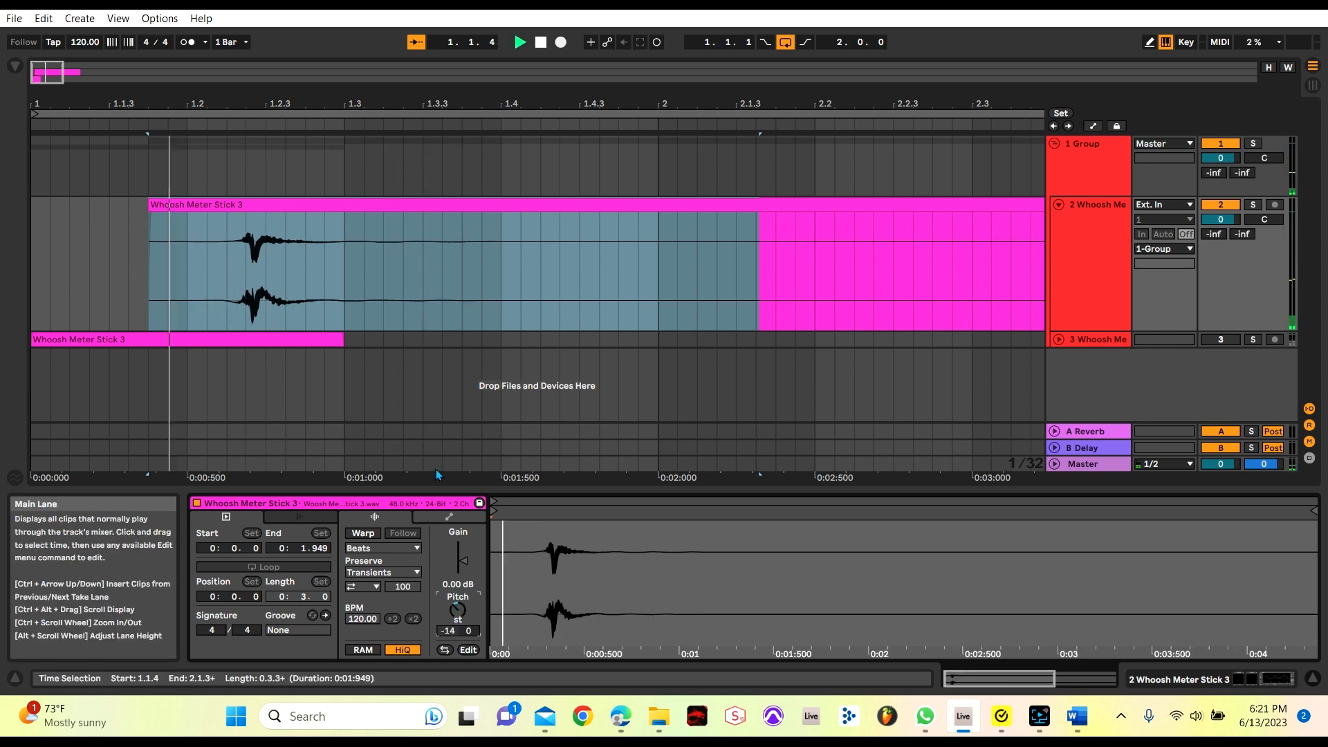
left_click(539, 41)
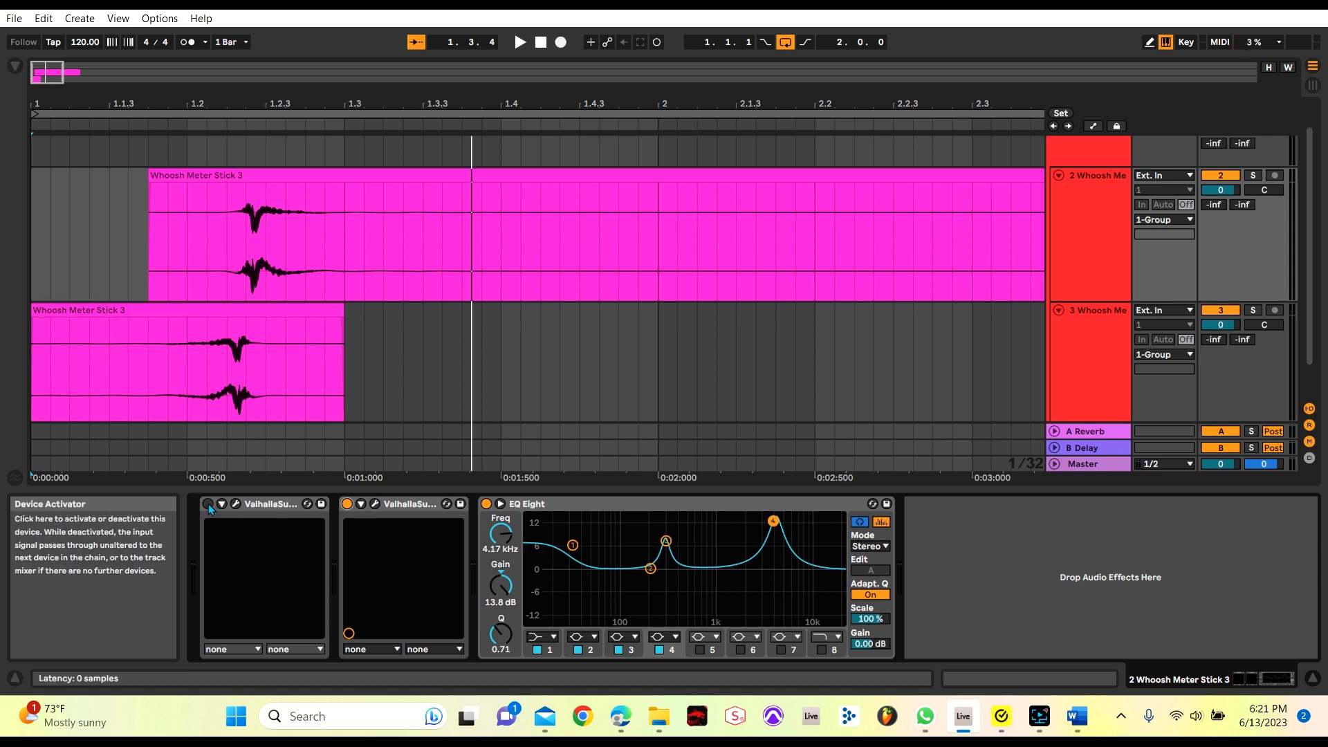
Re-enable track 2's first Valhalla and view track 3's single Valhalla reverb chain
left_click(520, 41)
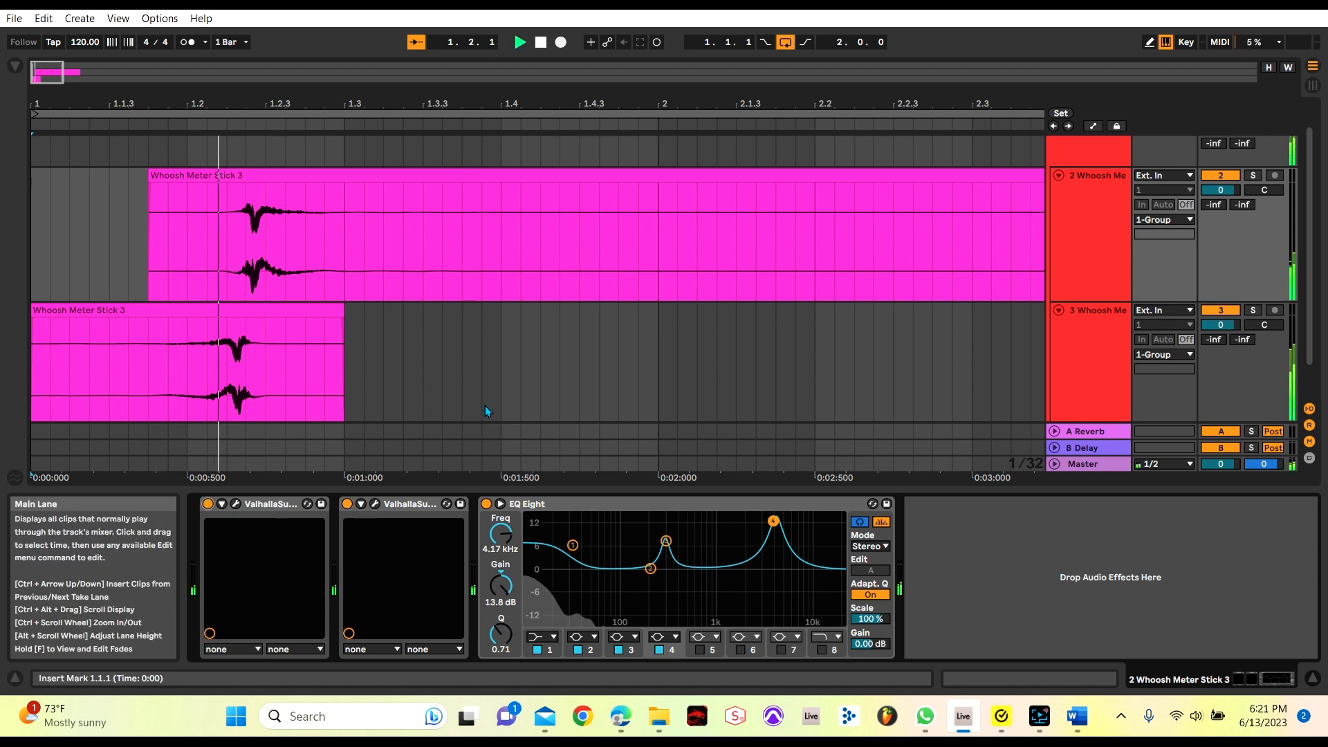
left_click(1087, 360)
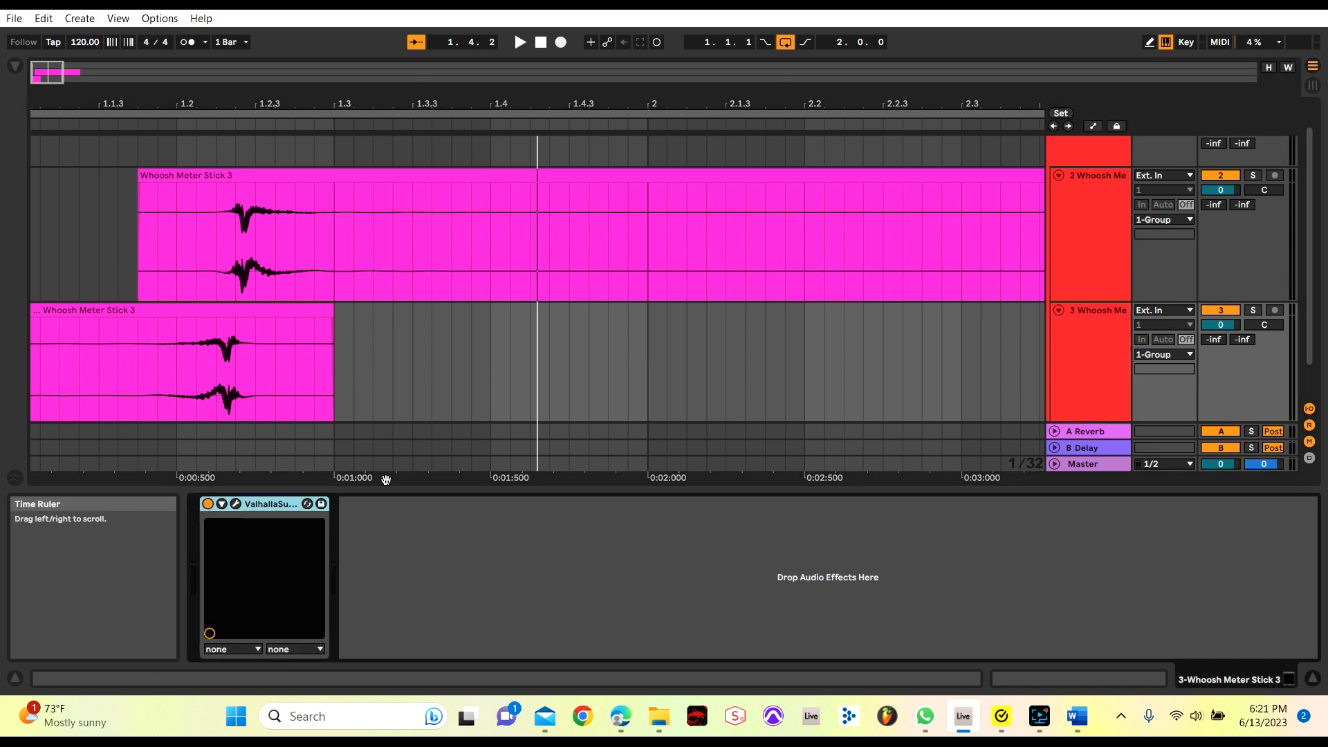
left_click(520, 42)
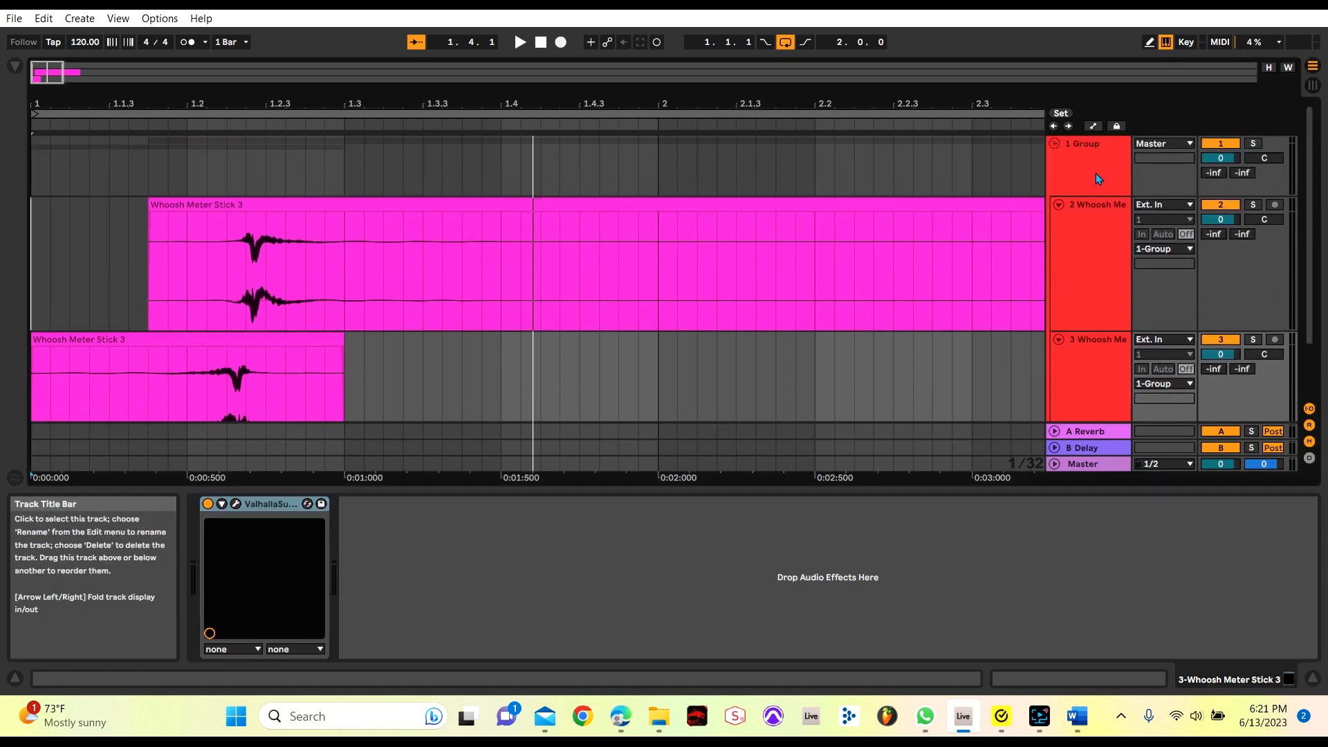
Select 1 Group and activate its Glue Compressor, EQ Eight and Limiter
left_click(1085, 165)
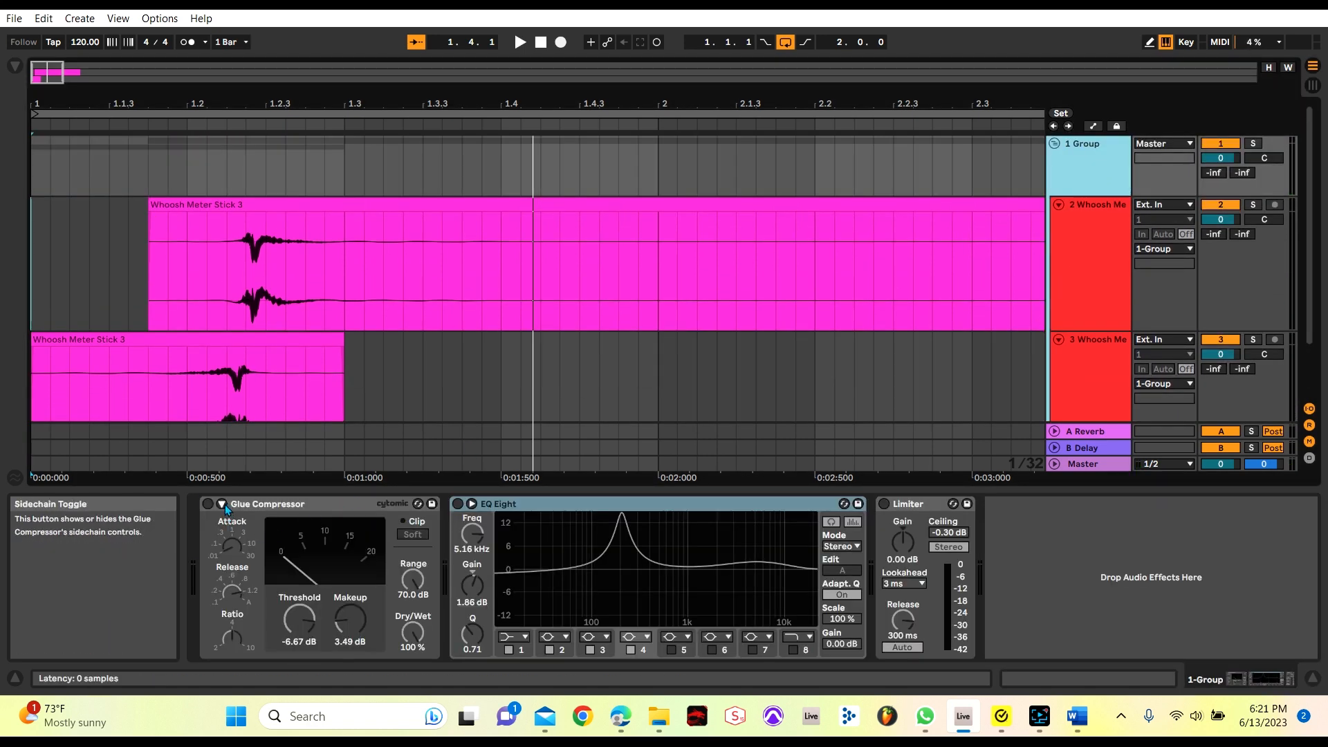
left_click(498, 504)
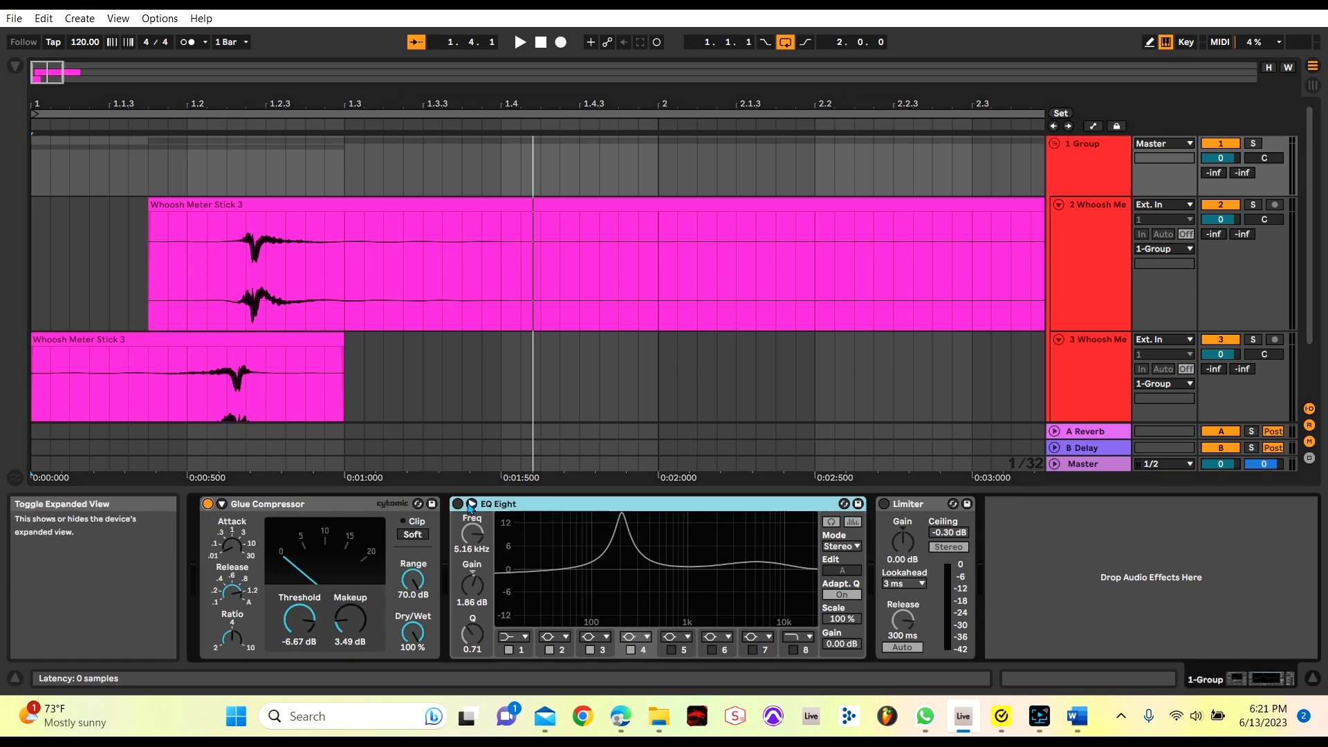
left_click(457, 504)
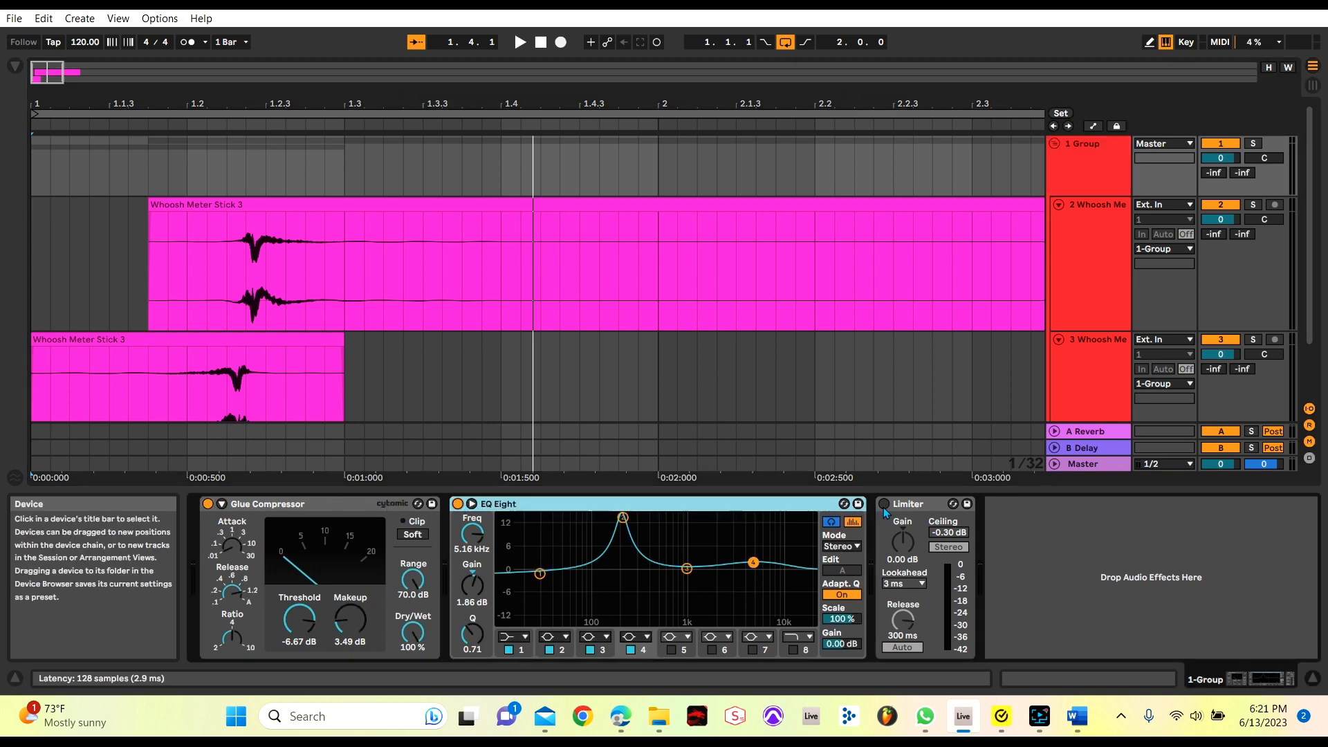
left_click(520, 42)
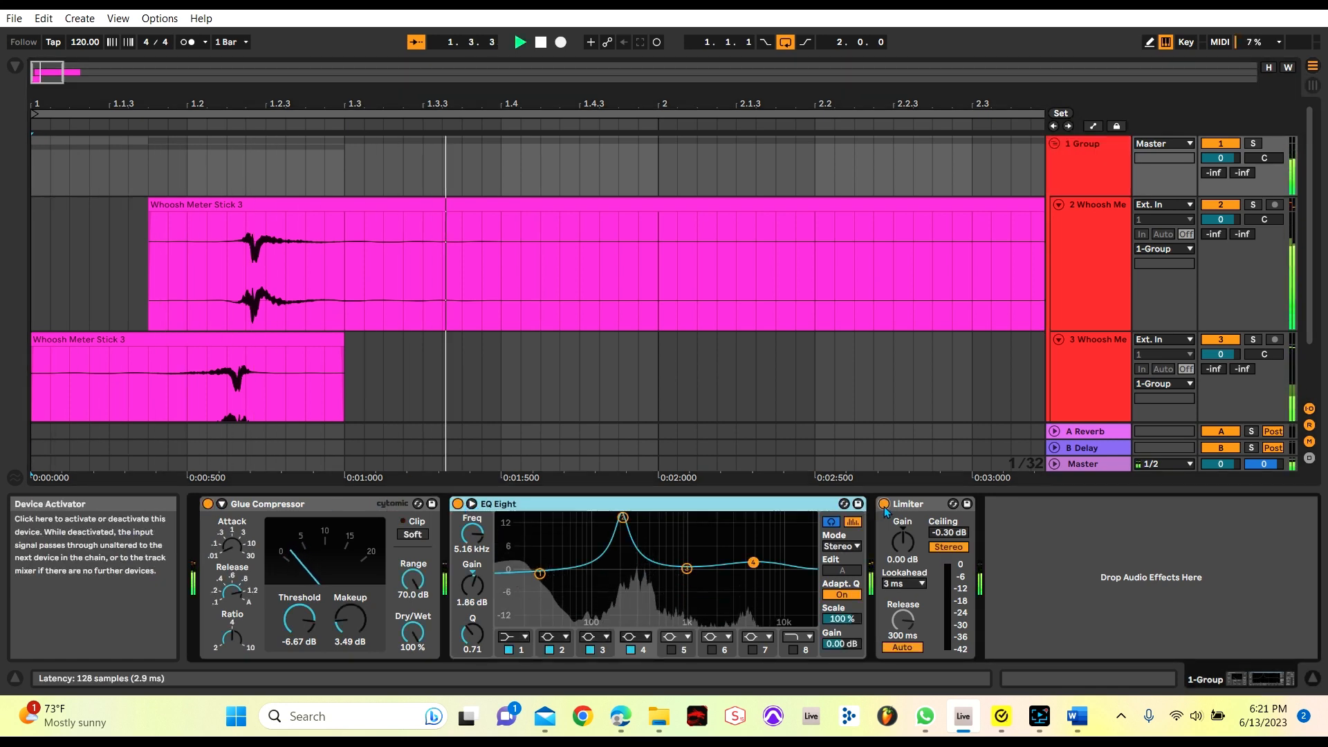